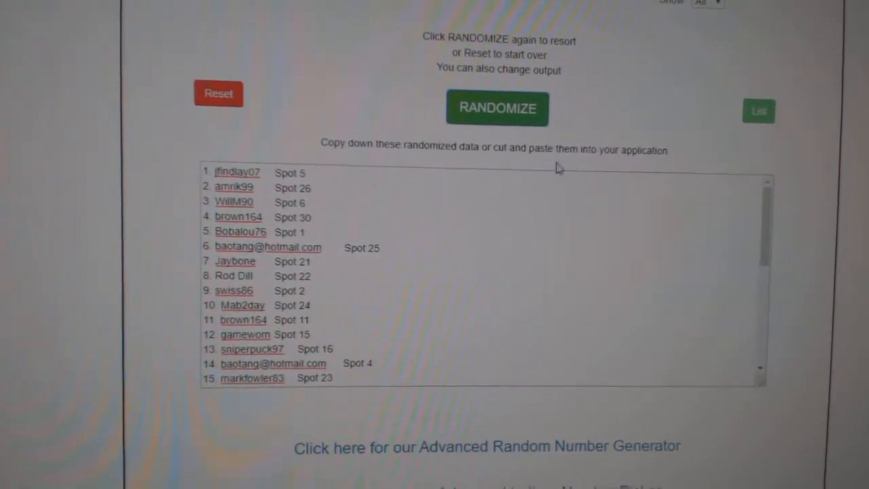
Step: Highlight the randomized names and spots through entry 30 in the List Randomizer results
{"action": "left_click", "coordinate": [497, 108]}
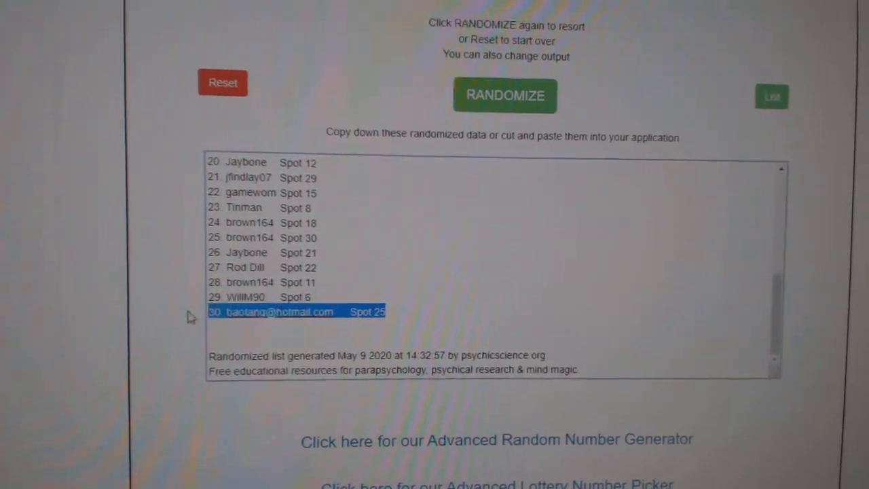
{"action": "left_click", "coordinate": [504, 95]}
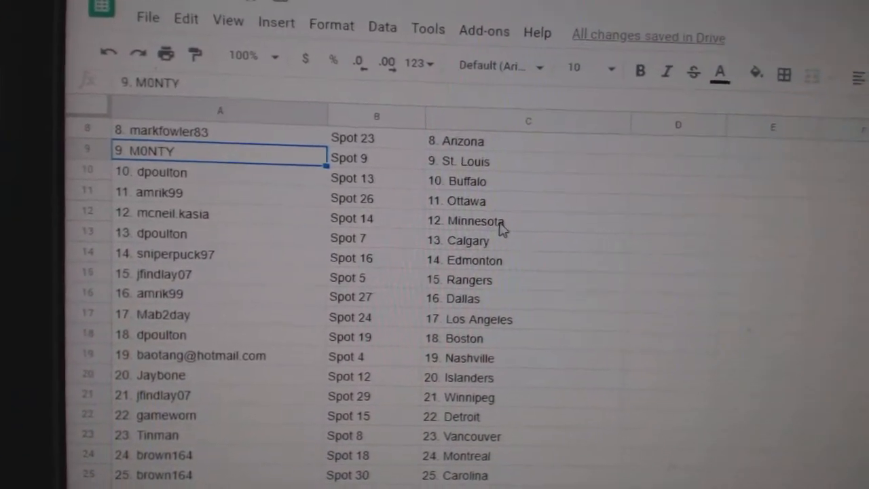
{"action": "left_click", "coordinate": [163, 232]}
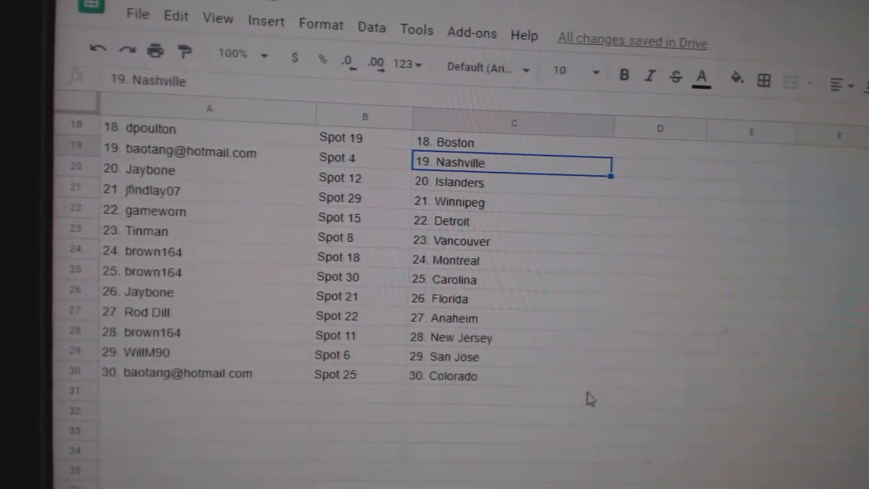
{"action": "mouse_move", "coordinate": [237, 229]}
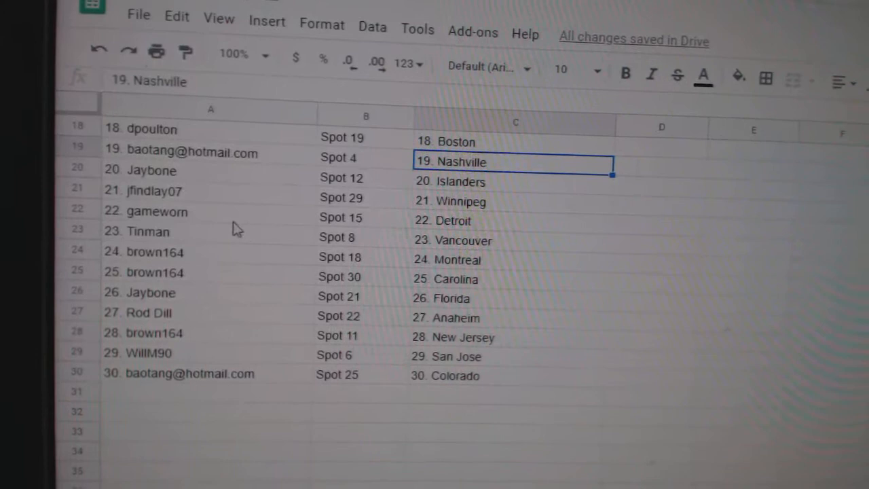